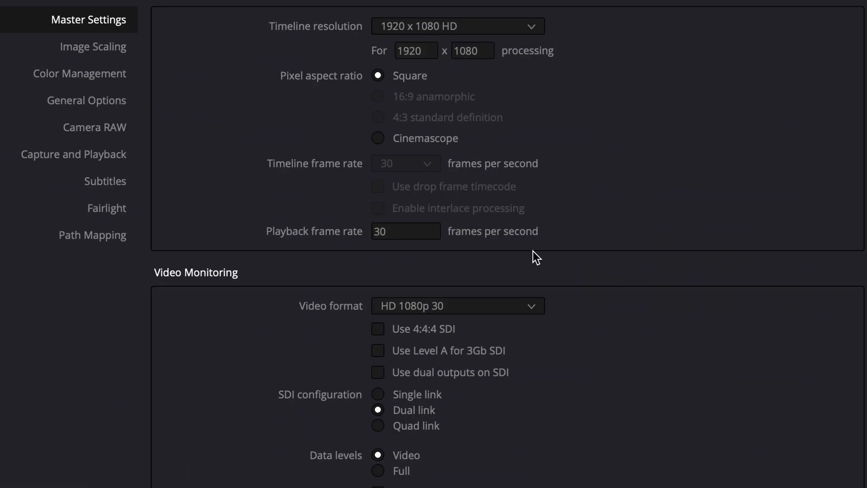
{"action": "mouse_move", "coordinate": [399, 163]}
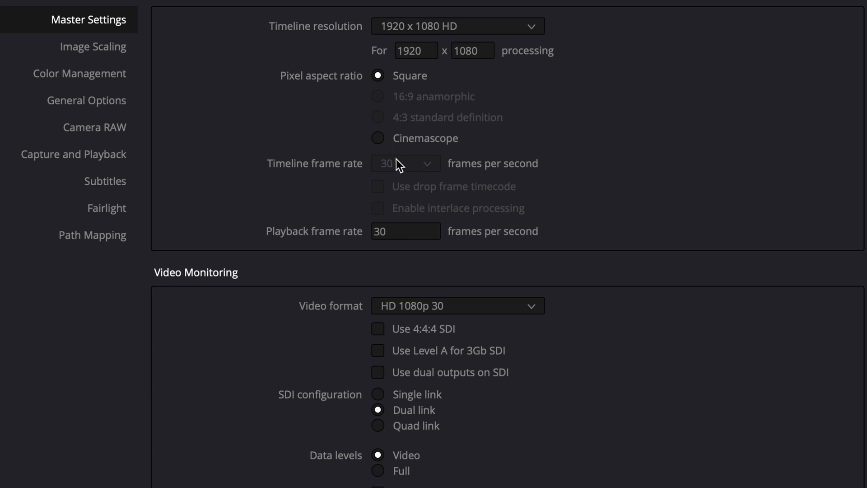
{"action": "mouse_move", "coordinate": [385, 175]}
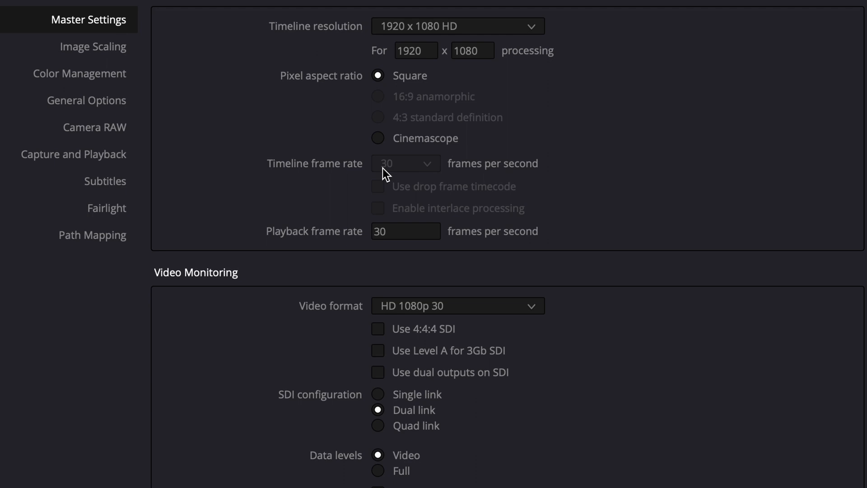
{"action": "mouse_move", "coordinate": [409, 168]}
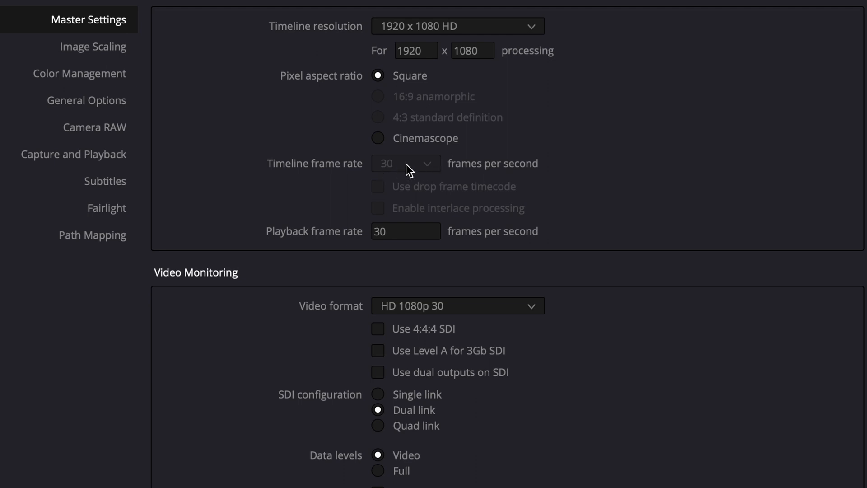
{"action": "mouse_move", "coordinate": [421, 170]}
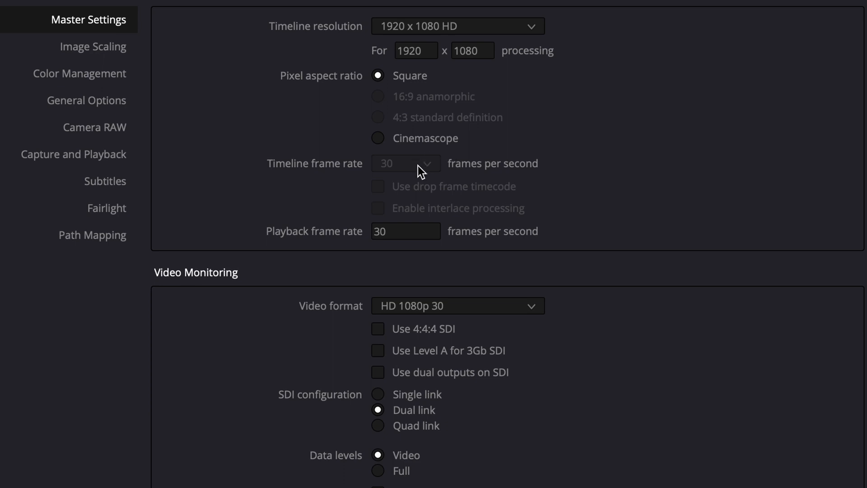
{"action": "mouse_move", "coordinate": [416, 176]}
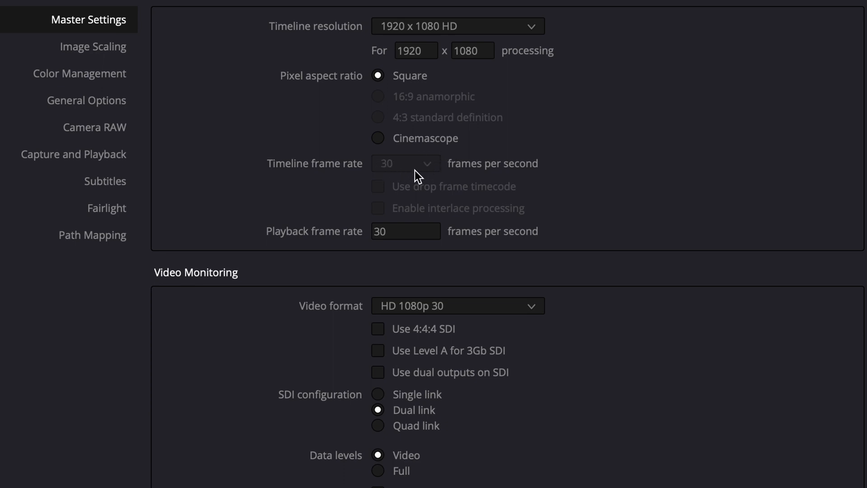
{"action": "mouse_move", "coordinate": [418, 175]}
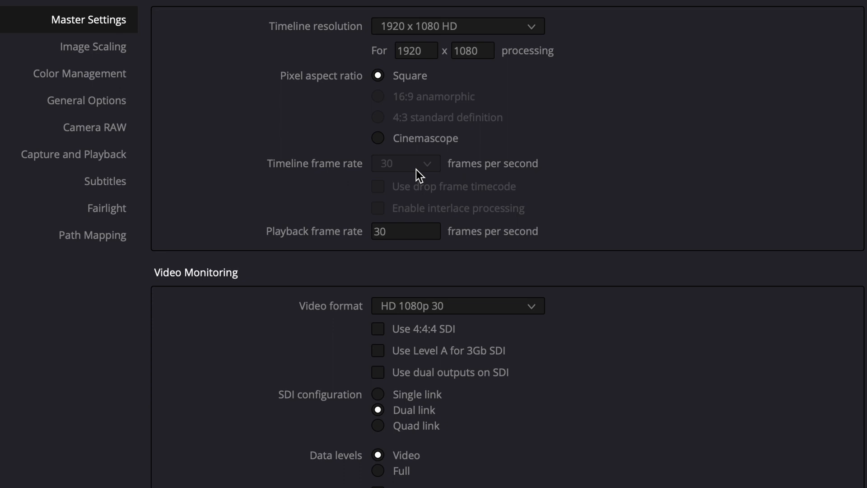
{"action": "mouse_move", "coordinate": [426, 173]}
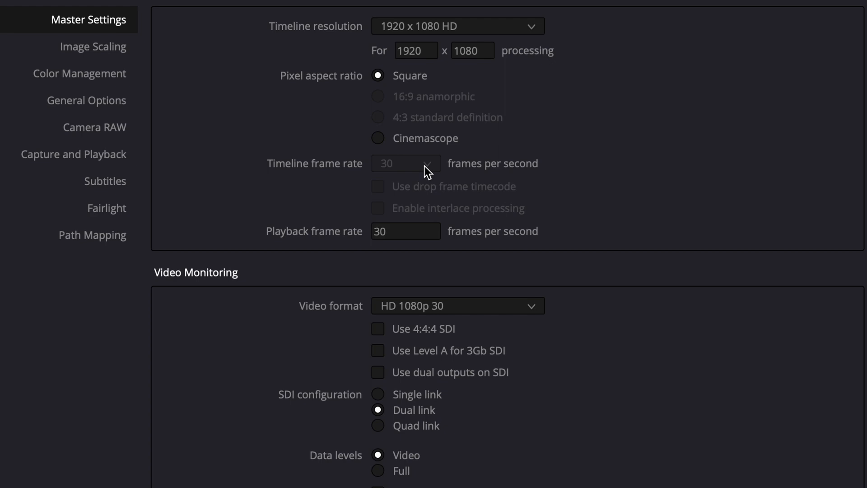
{"action": "mouse_move", "coordinate": [428, 172]}
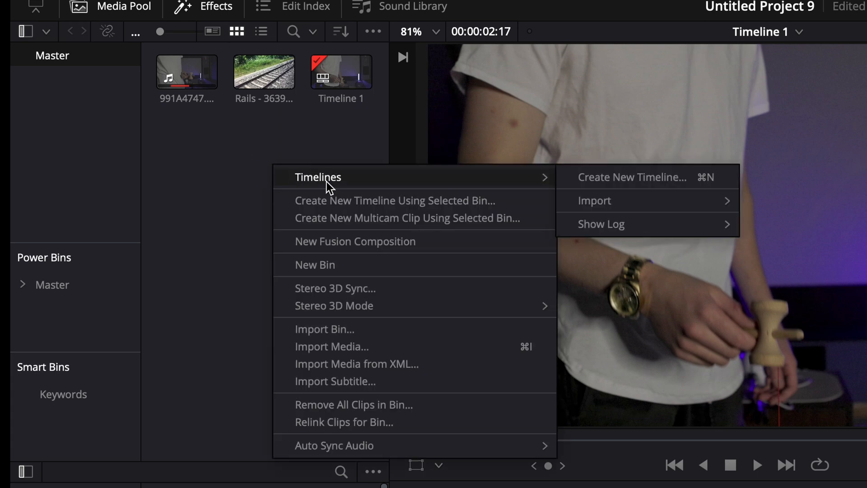
- Start a new timeline and review its format settings
{"action": "left_click", "coordinate": [631, 177]}
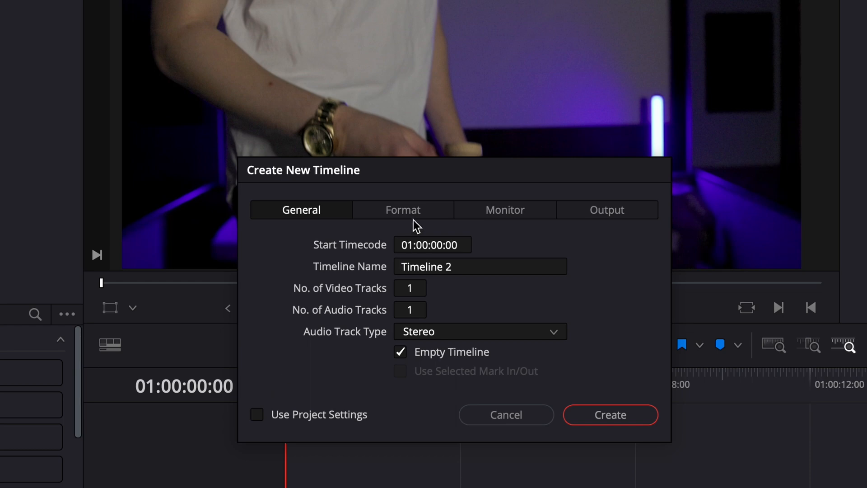
{"action": "left_click", "coordinate": [402, 210]}
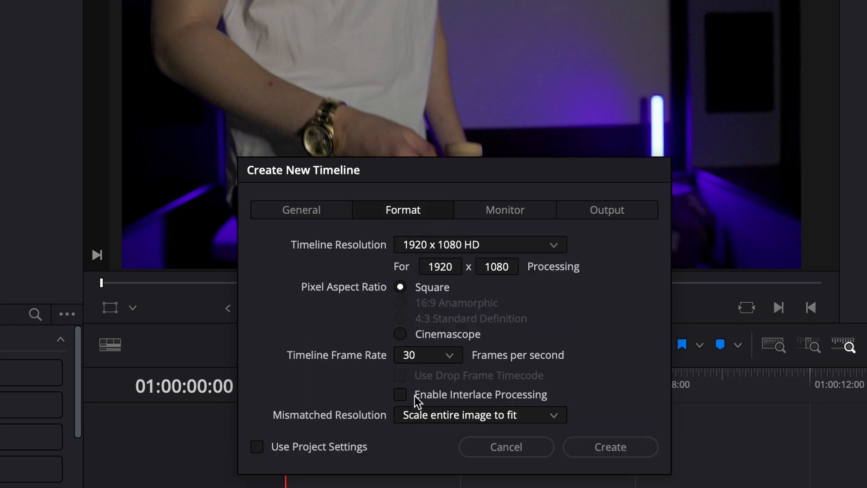
{"action": "left_click", "coordinate": [427, 355]}
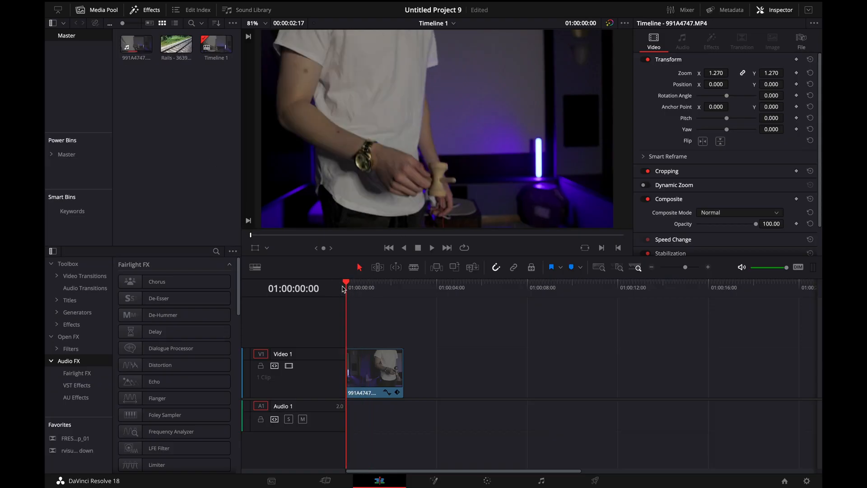
- Select the kendama clip and show its Retime Controls
{"action": "left_click", "coordinate": [431, 247]}
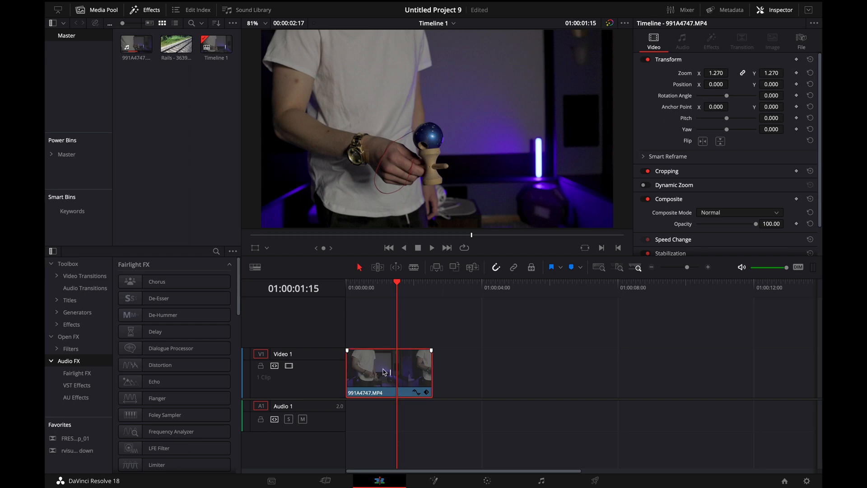
{"action": "right_click", "coordinate": [369, 372]}
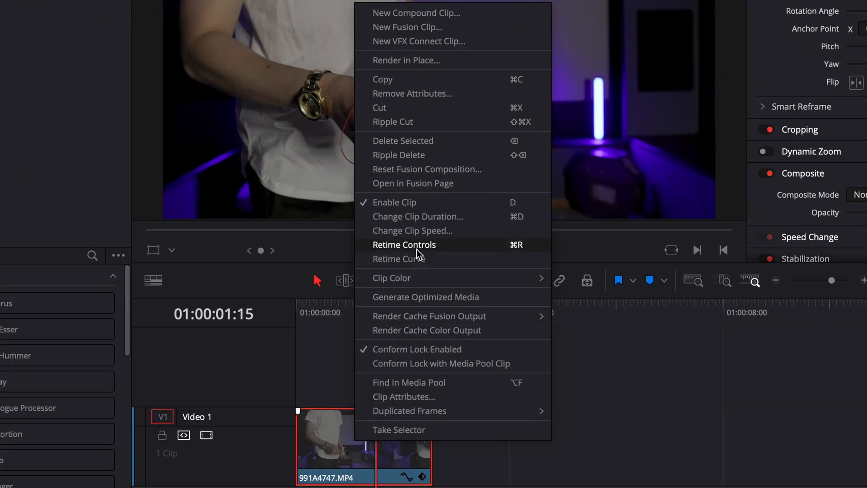
{"action": "left_click", "coordinate": [404, 245]}
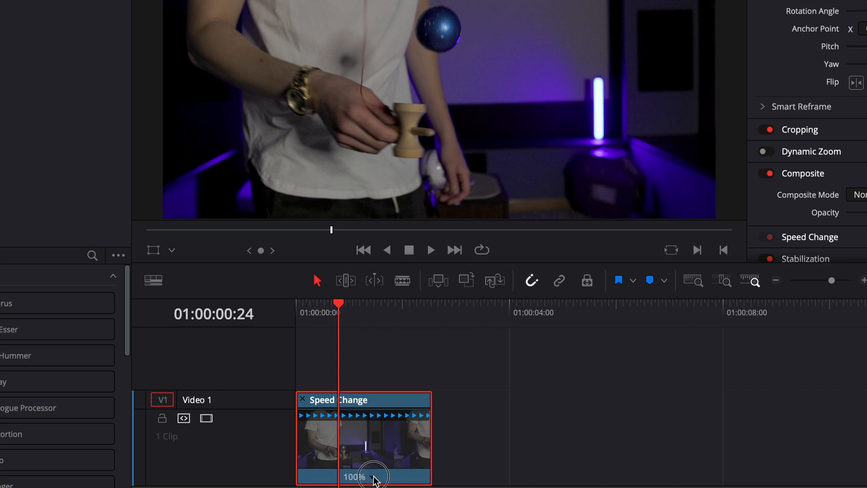
- Browse the clip's preset speed choices, then stop playback and rewind to the clip start
{"action": "right_click", "coordinate": [355, 476]}
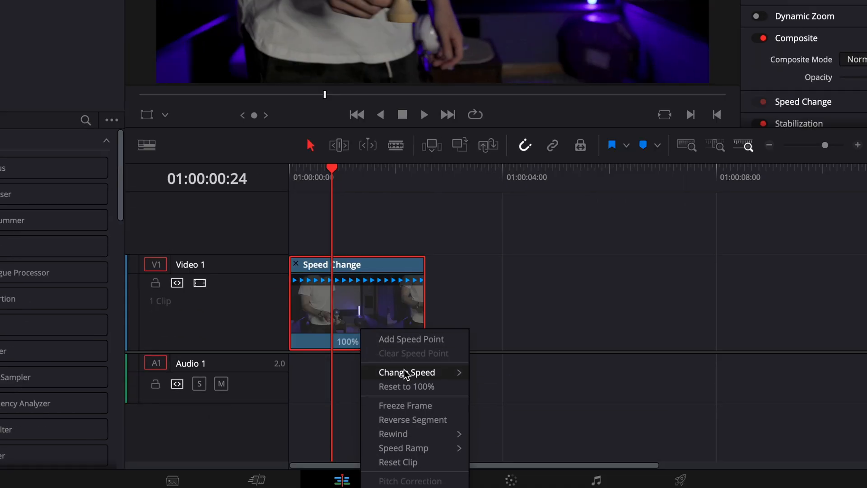
{"action": "left_click", "coordinate": [406, 371]}
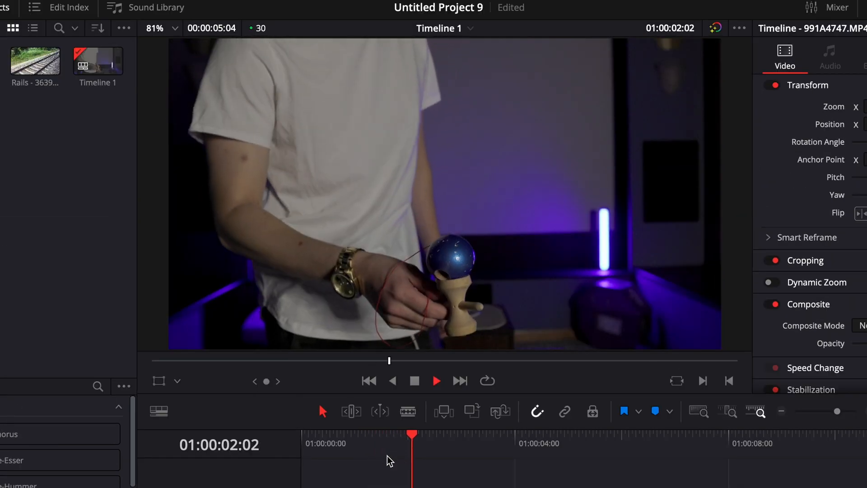
{"action": "left_click", "coordinate": [368, 380]}
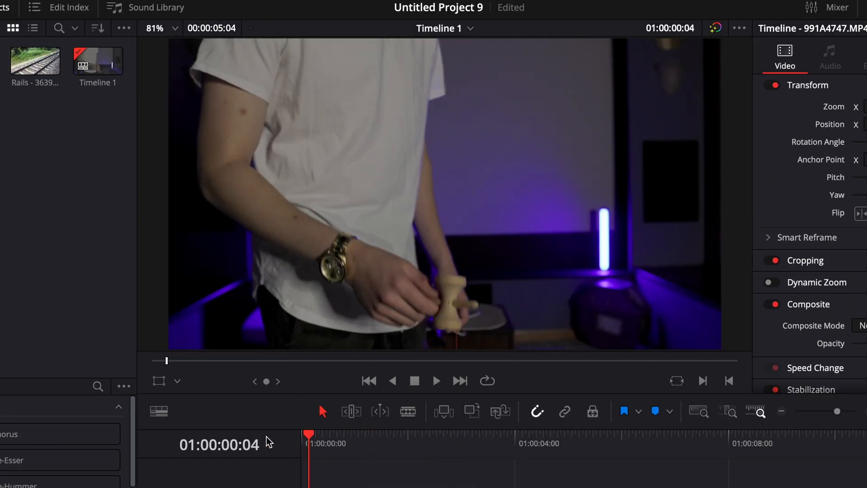
{"action": "left_click", "coordinate": [436, 380]}
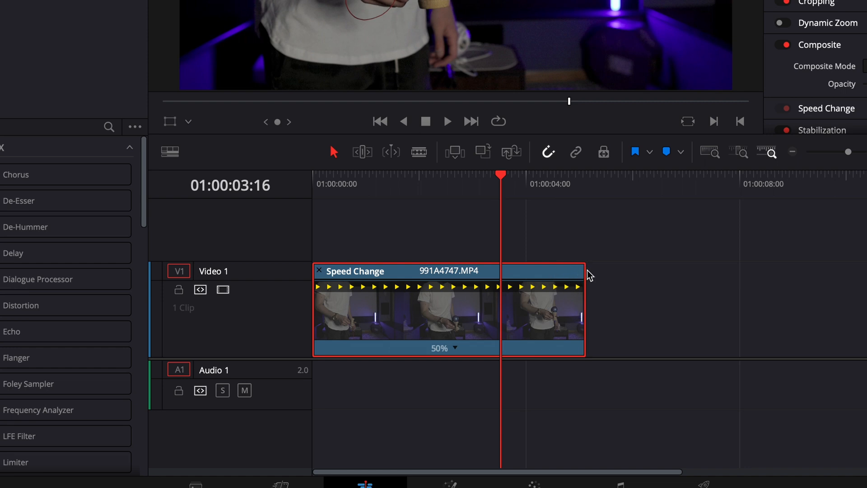
{"action": "left_click_drag", "start_coordinate": [583, 271], "coordinate": [500, 270]}
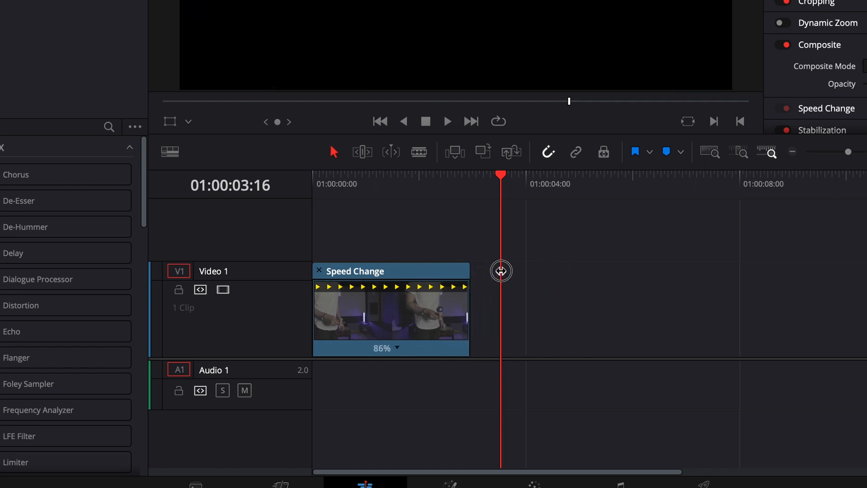
{"action": "left_click_drag", "start_coordinate": [501, 270], "coordinate": [467, 292]}
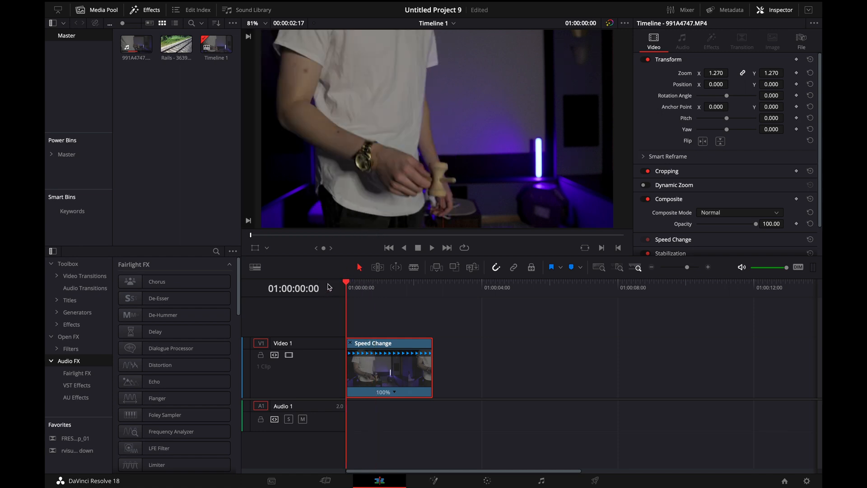
- Slow the clip's middle section between two speed points to 50% and play it back
{"action": "left_click", "coordinate": [369, 287]}
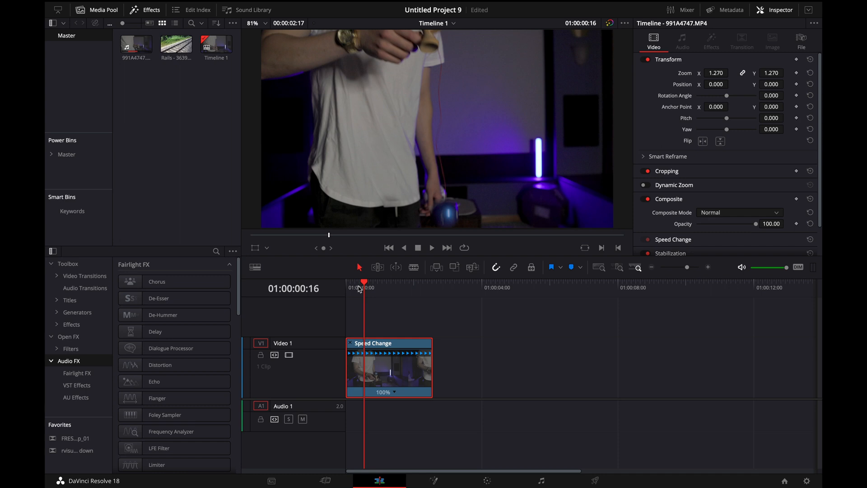
{"action": "mouse_move", "coordinate": [399, 332]}
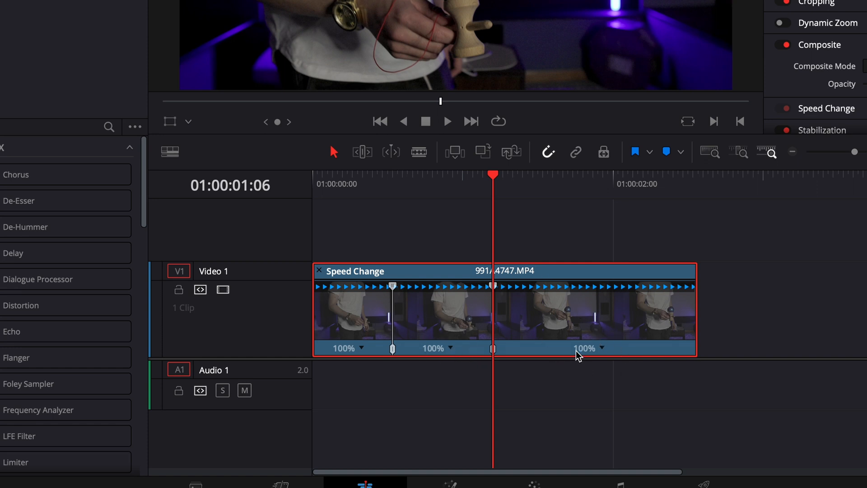
{"action": "mouse_move", "coordinate": [349, 88]}
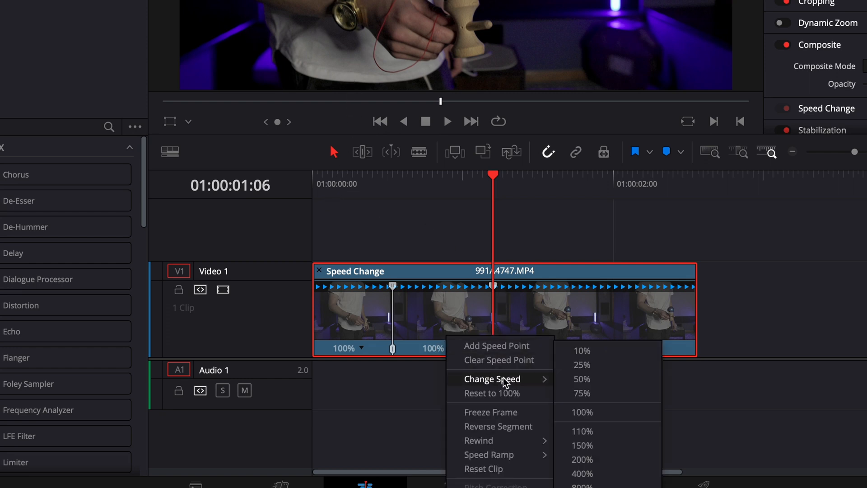
{"action": "left_click", "coordinate": [582, 378]}
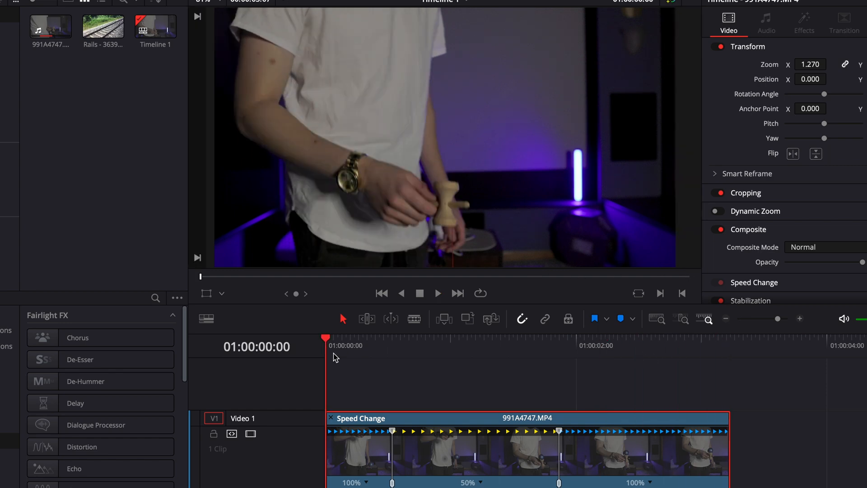
{"action": "left_click", "coordinate": [438, 293]}
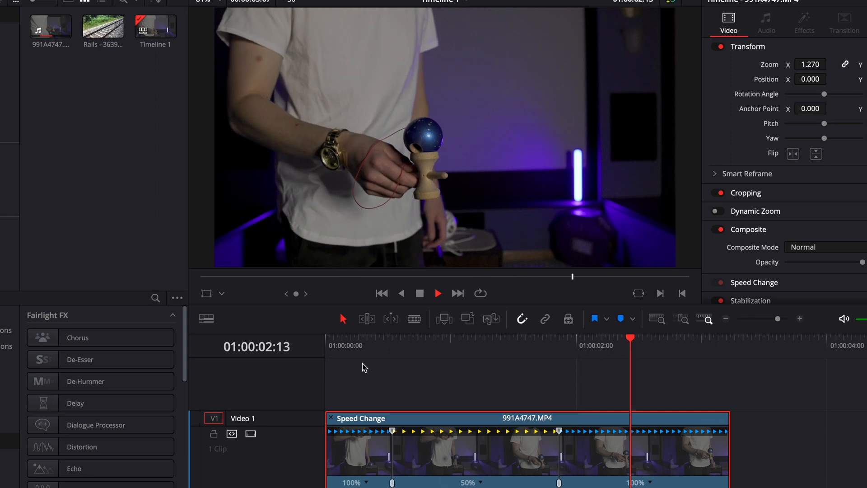
- Display the Retime Curve under the Video 1 clip and scrub into the slowed section
{"action": "right_click", "coordinate": [487, 476]}
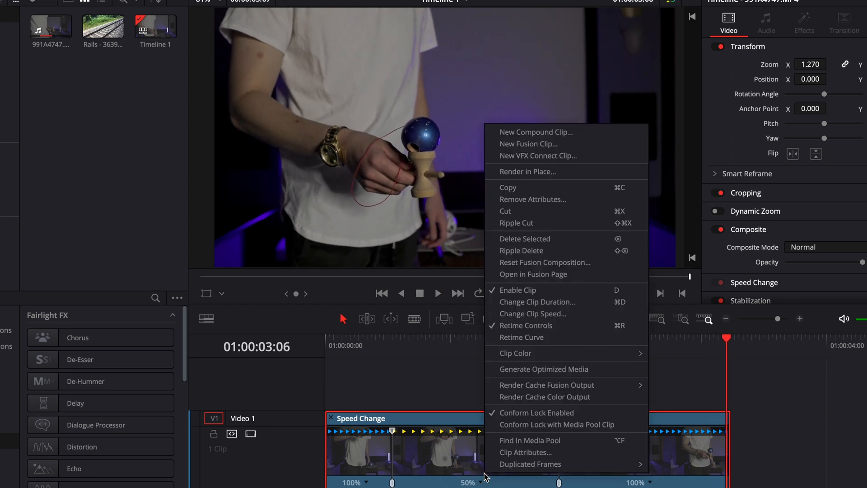
{"action": "mouse_move", "coordinate": [477, 472]}
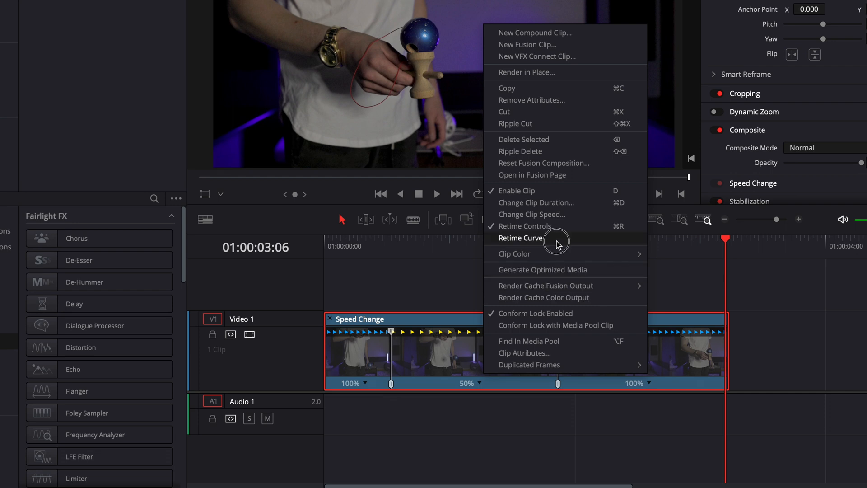
{"action": "left_click", "coordinate": [520, 238]}
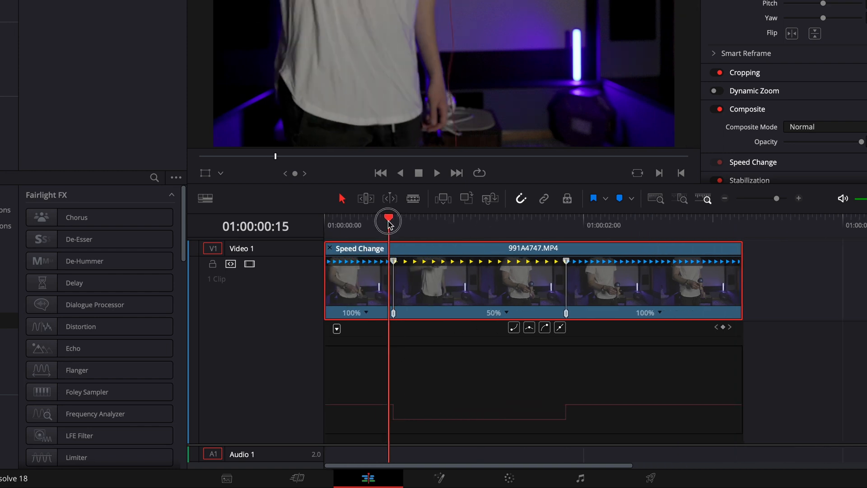
{"action": "left_click_drag", "start_coordinate": [388, 220], "coordinate": [415, 220]}
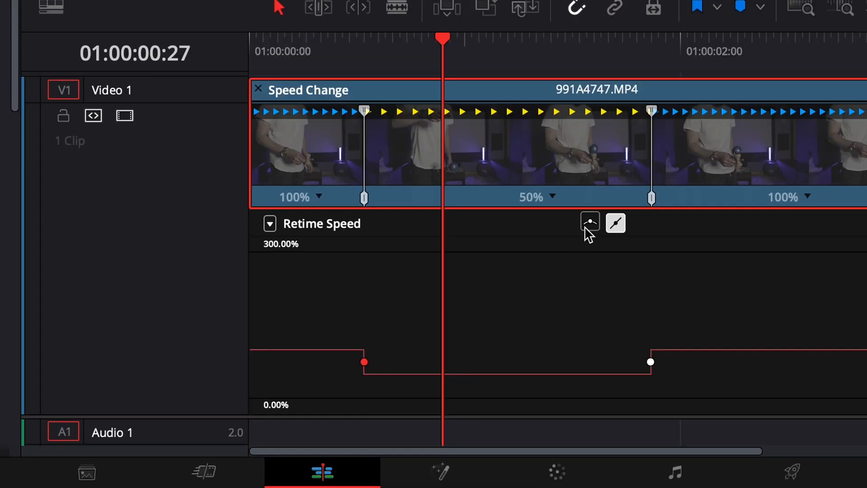
- Ease both speed points into and out of the 50% section, lengthening the second ease
{"action": "left_click", "coordinate": [589, 223]}
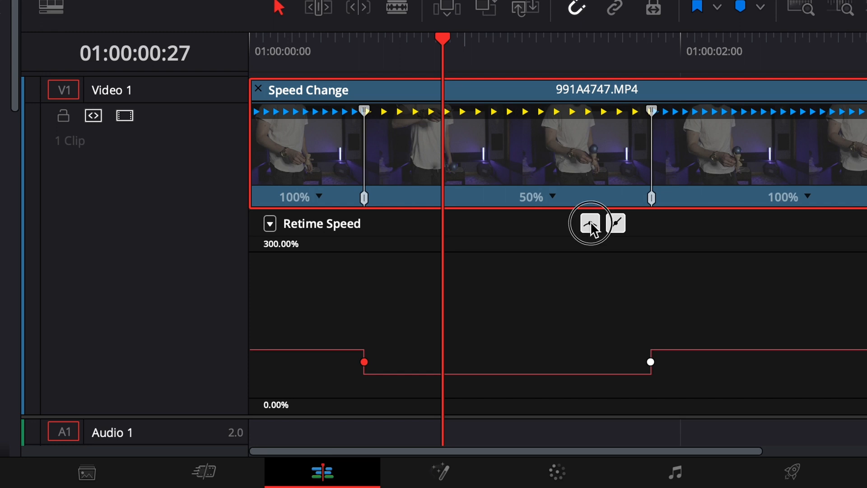
{"action": "left_click", "coordinate": [589, 223]}
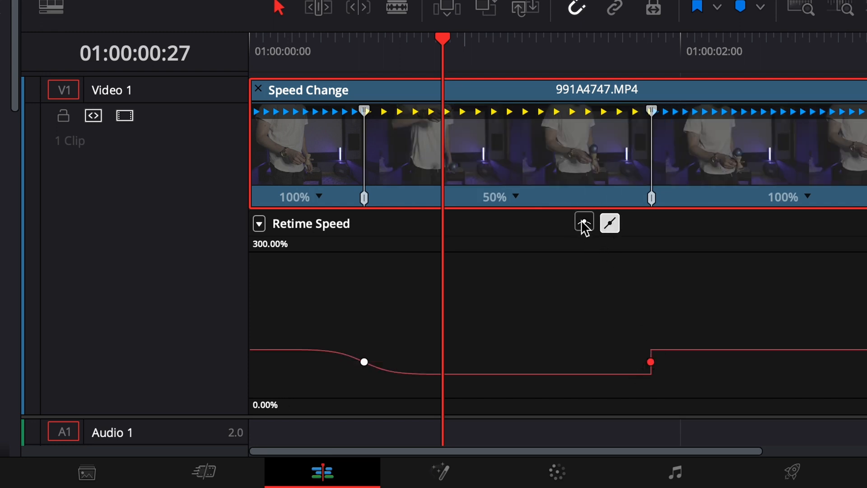
{"action": "left_click", "coordinate": [584, 223]}
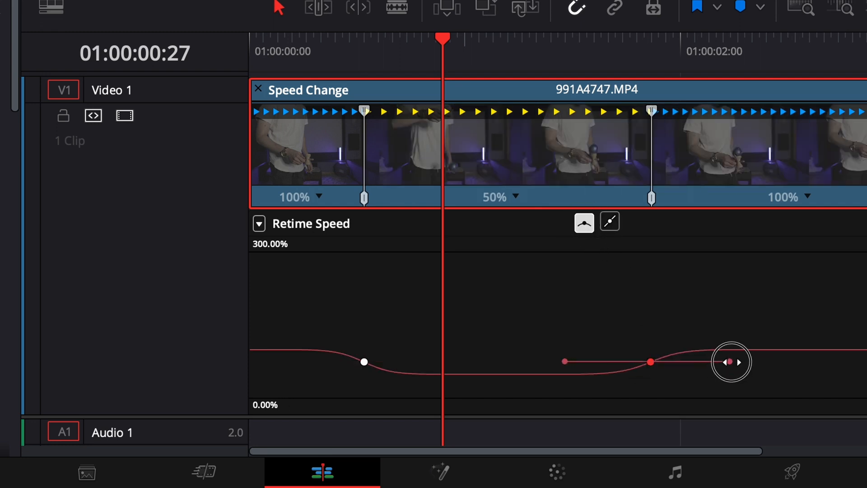
{"action": "left_click_drag", "start_coordinate": [731, 362], "coordinate": [710, 363]}
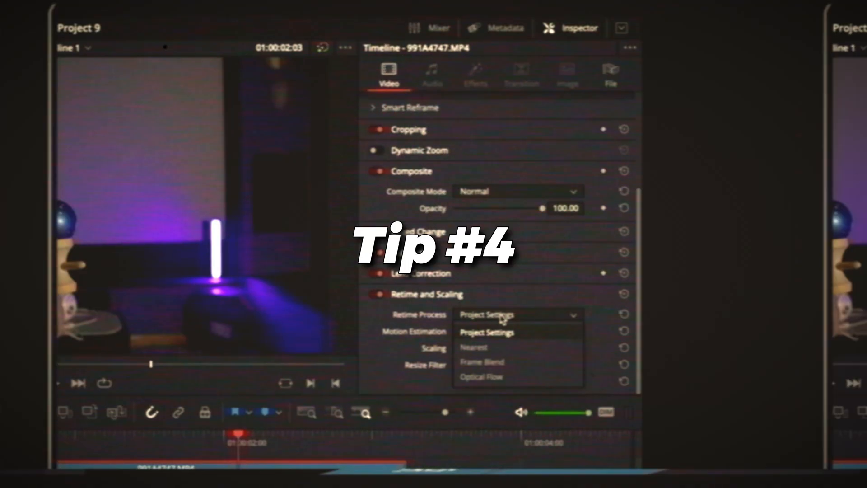
{"action": "left_click", "coordinate": [480, 377]}
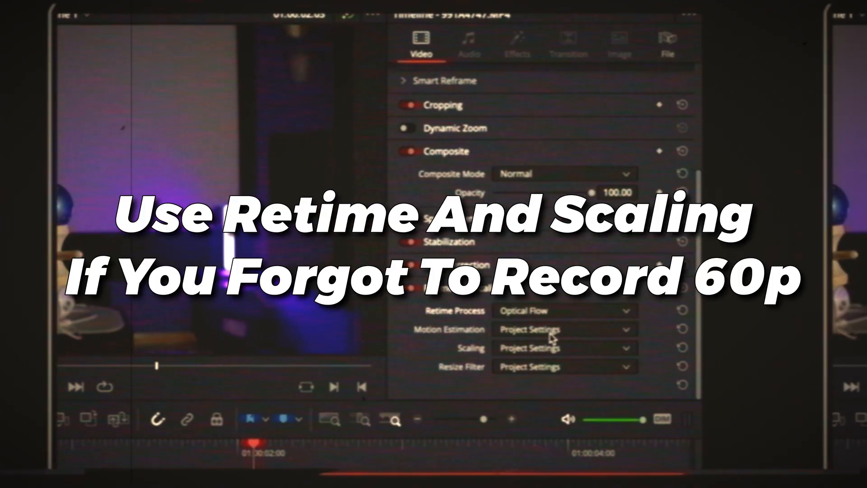
{"action": "left_click", "coordinate": [559, 329]}
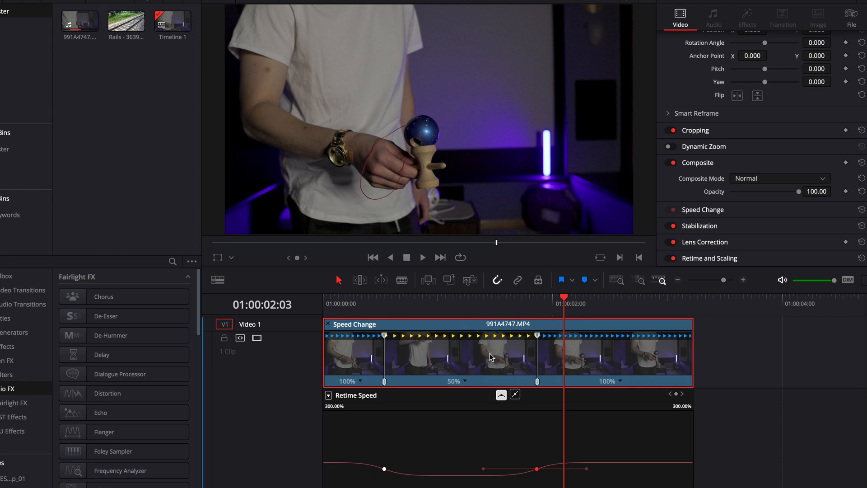
{"action": "mouse_move", "coordinate": [670, 417]}
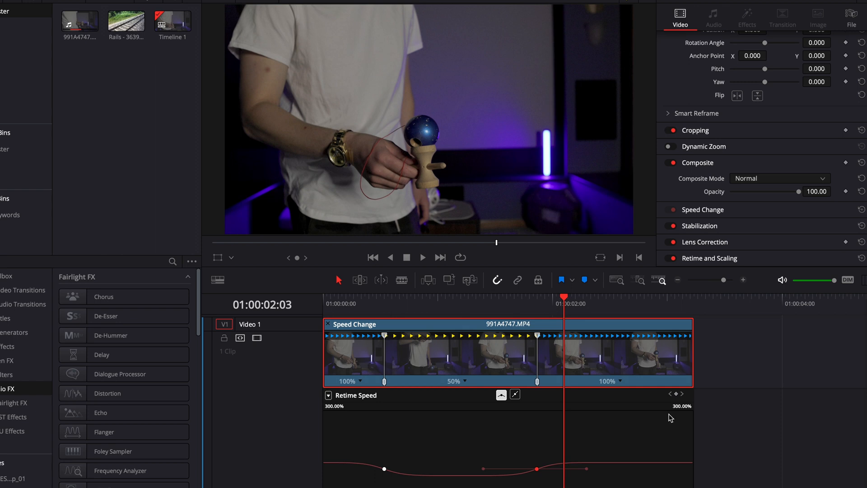
{"action": "mouse_move", "coordinate": [749, 278]}
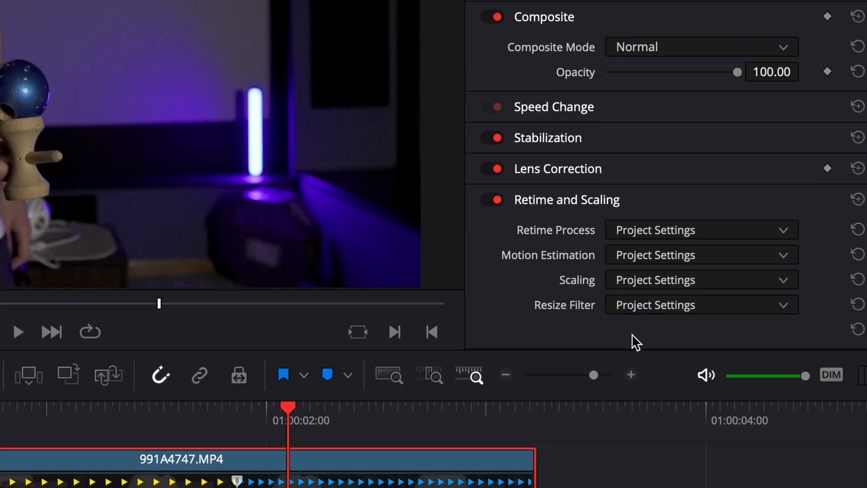
{"action": "mouse_move", "coordinate": [646, 239]}
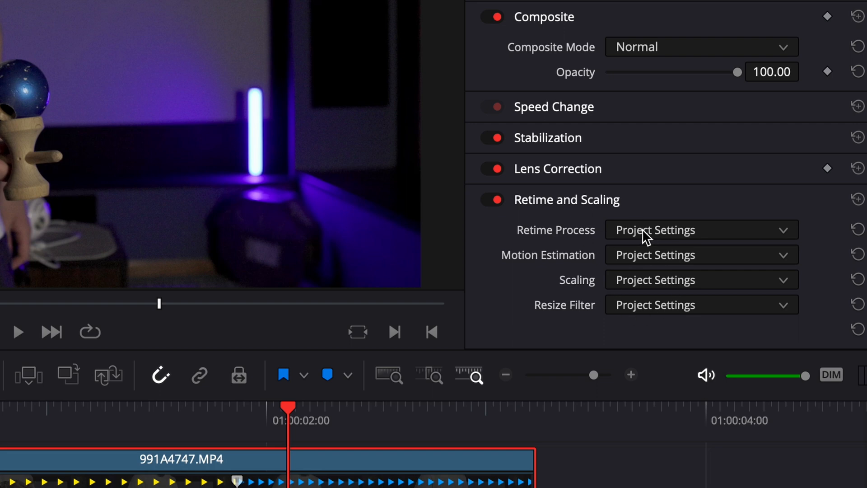
{"action": "mouse_move", "coordinate": [679, 238]}
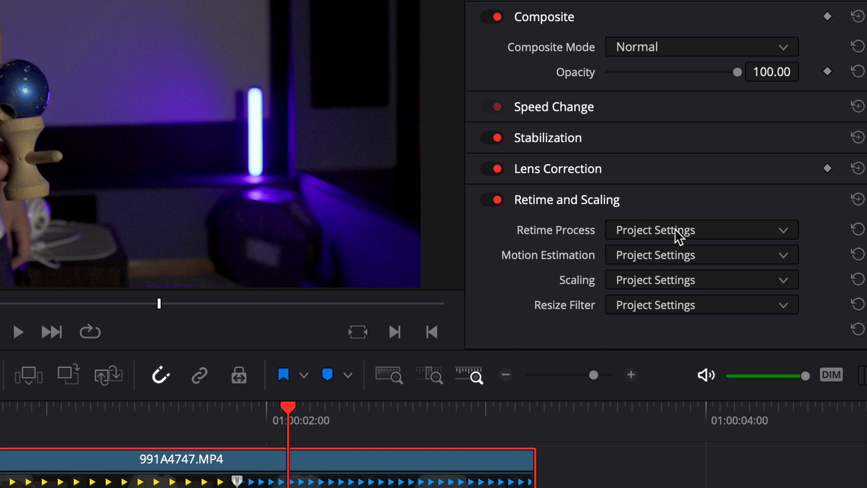
- Use Optical Flow retime process with Enhanced Better motion estimation for the clip
{"action": "left_click", "coordinate": [701, 229]}
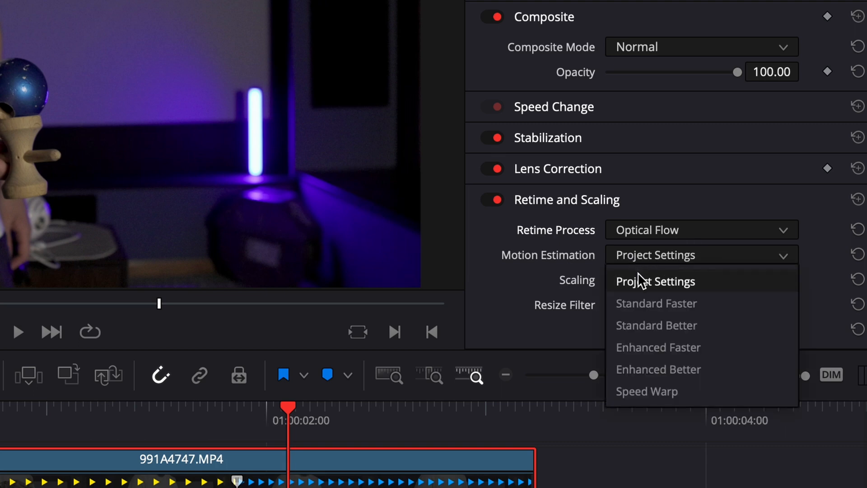
{"action": "mouse_move", "coordinate": [658, 368]}
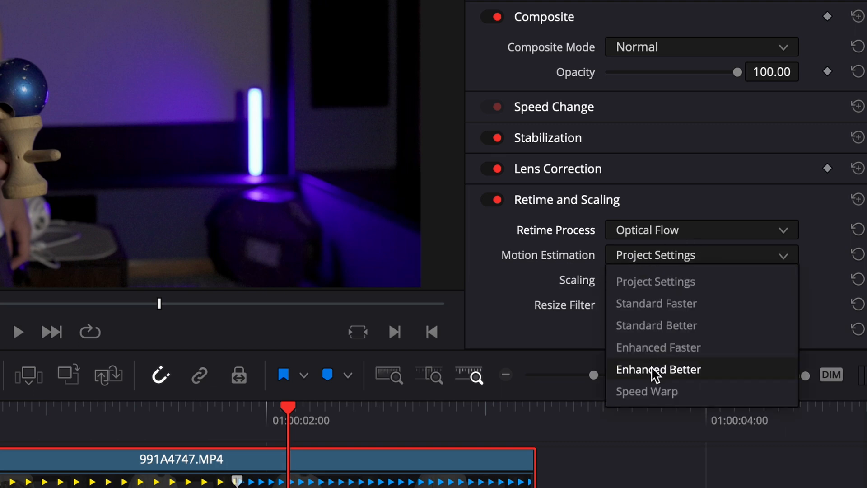
{"action": "mouse_move", "coordinate": [660, 397]}
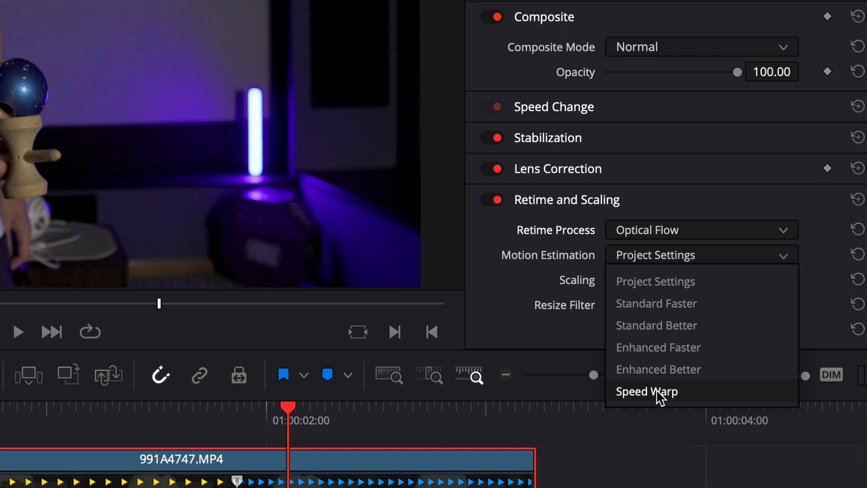
{"action": "mouse_move", "coordinate": [669, 371]}
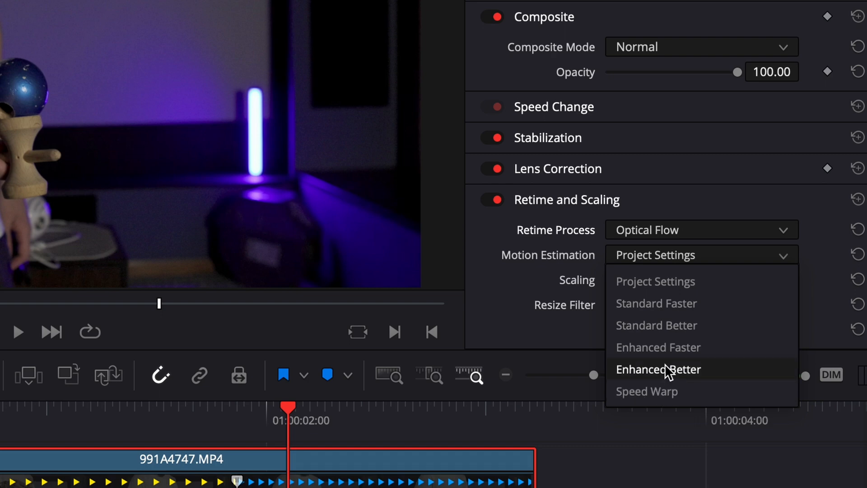
{"action": "left_click", "coordinate": [658, 369]}
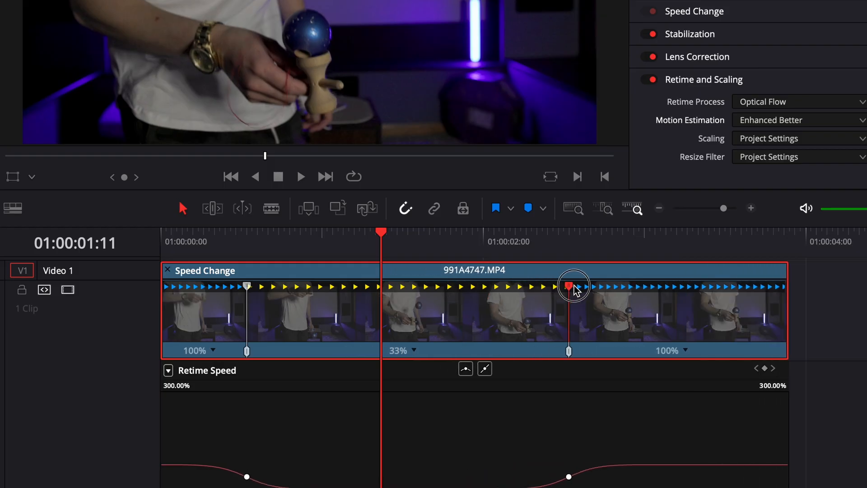
- Stretch the middle section to 25% speed and move the playhead near the clip start
{"action": "left_click_drag", "start_coordinate": [570, 286], "coordinate": [663, 286]}
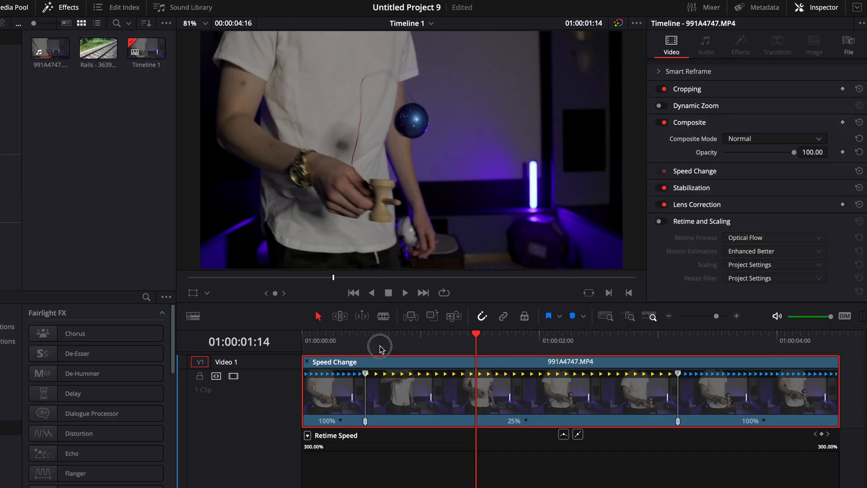
{"action": "left_click", "coordinate": [404, 293]}
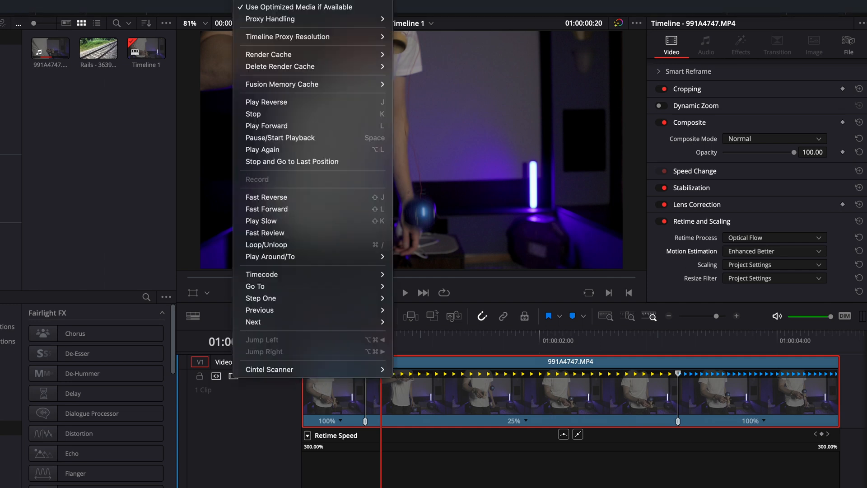
{"action": "mouse_move", "coordinate": [278, 55]}
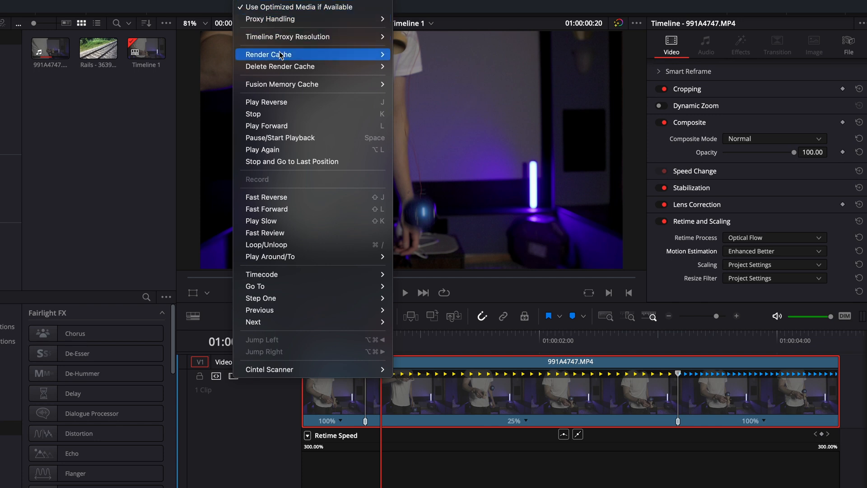
{"action": "mouse_move", "coordinate": [270, 54]}
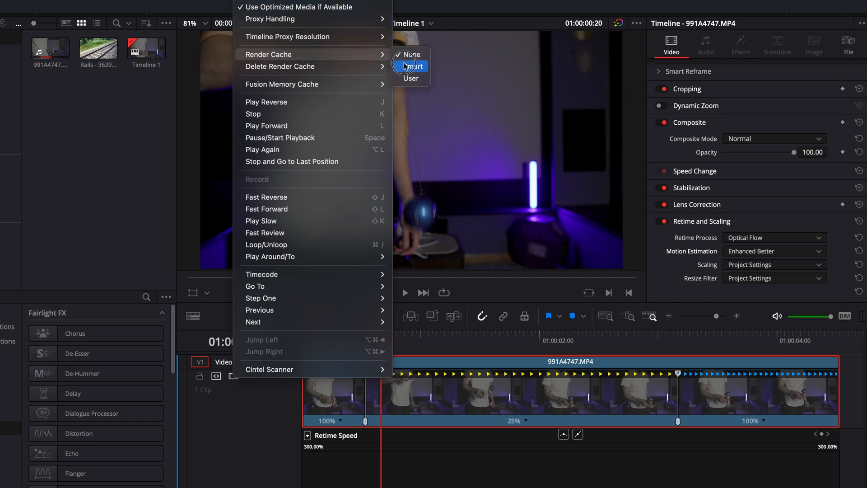
- Set the render cache to Smart and the clip's motion estimation to Speed Warp
{"action": "left_click", "coordinate": [412, 67]}
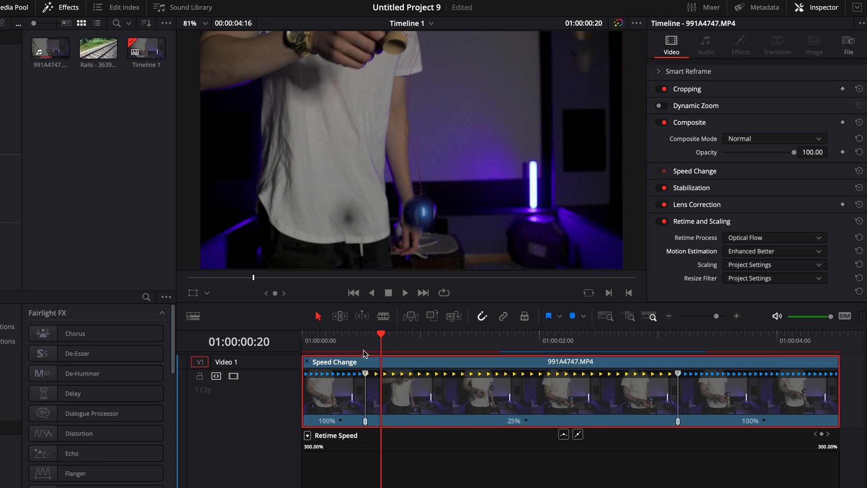
{"action": "mouse_move", "coordinate": [367, 357]}
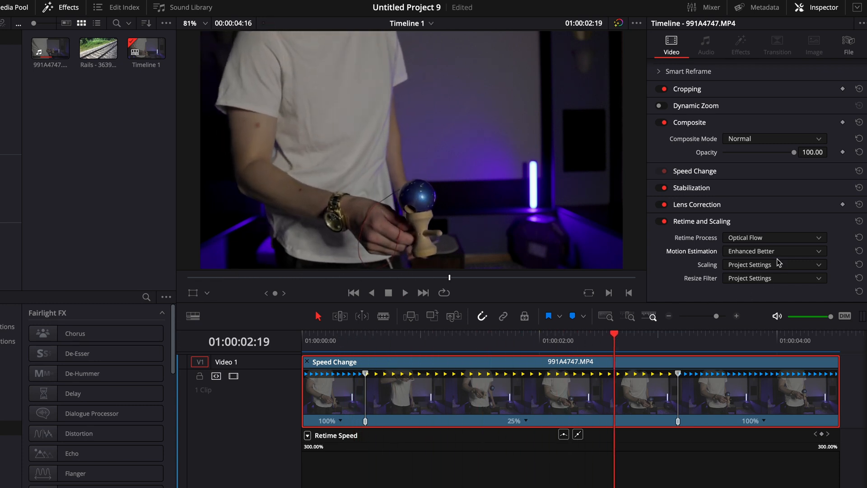
{"action": "left_click", "coordinate": [774, 250]}
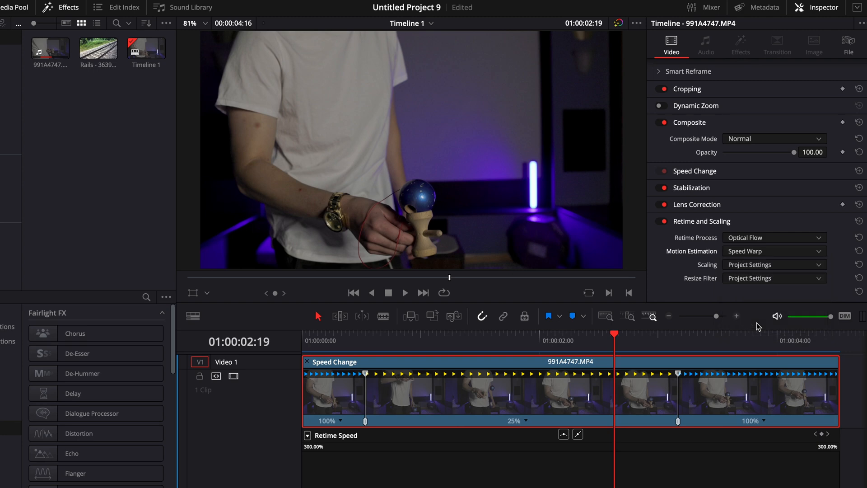